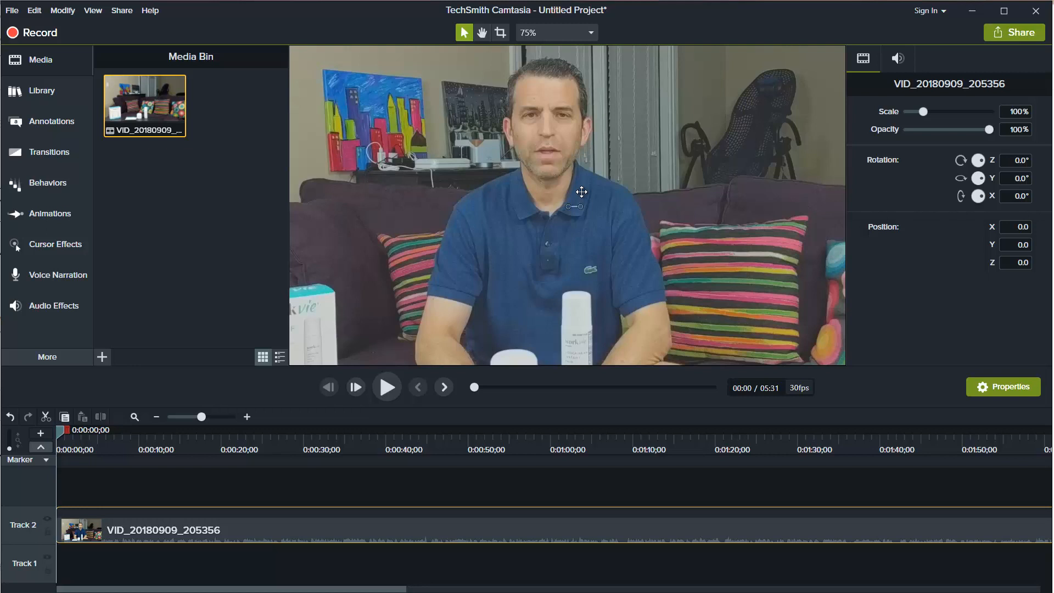
mouse_move(580, 195)
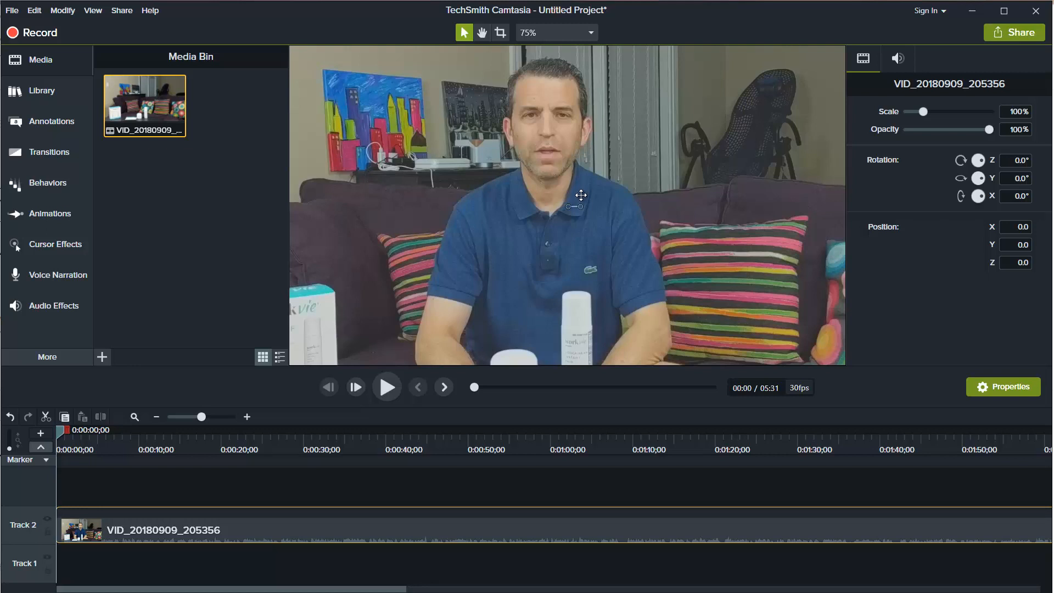
mouse_move(576, 203)
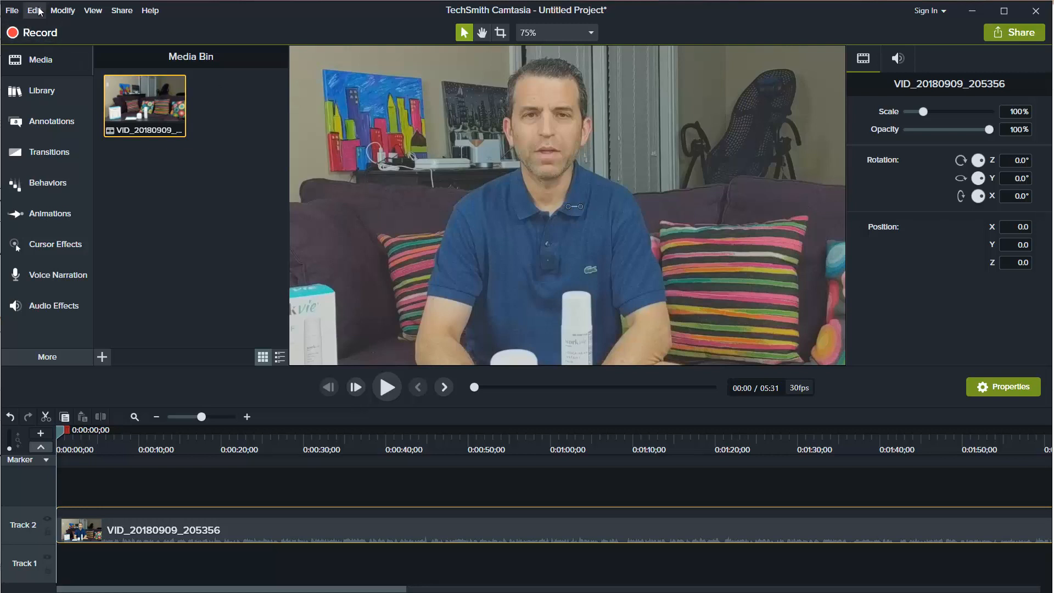
In Preferences > Advanced, set Hardware Acceleration to 'Use software-only mode'.
left_click(34, 10)
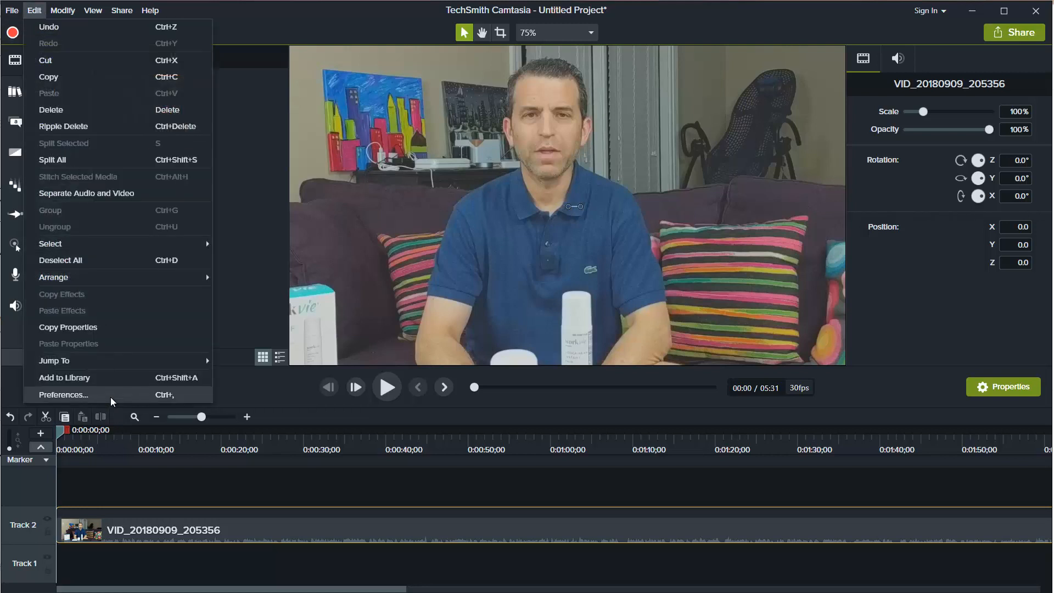
left_click(63, 395)
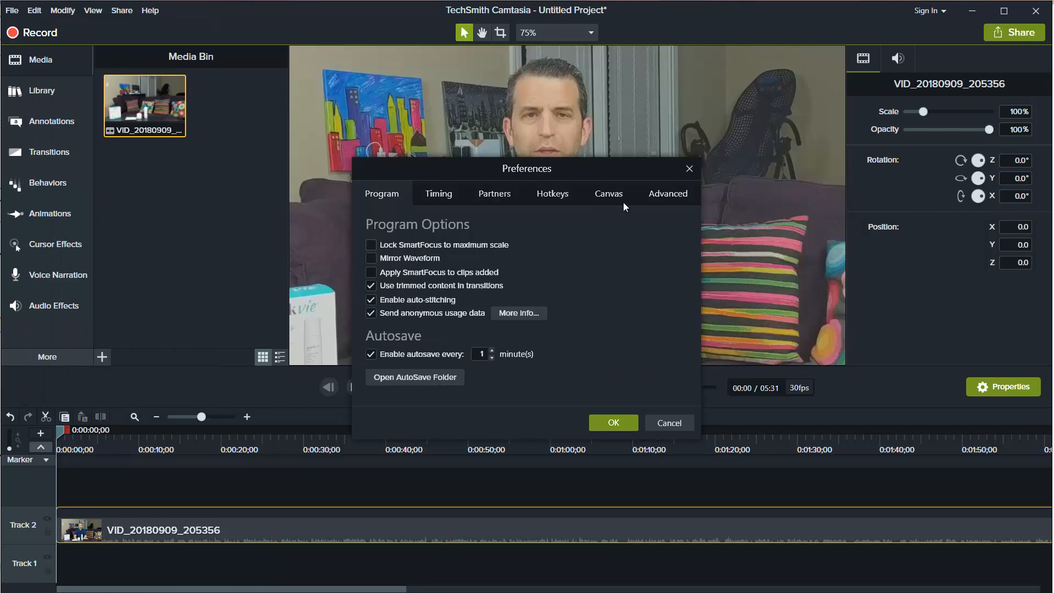
left_click(667, 194)
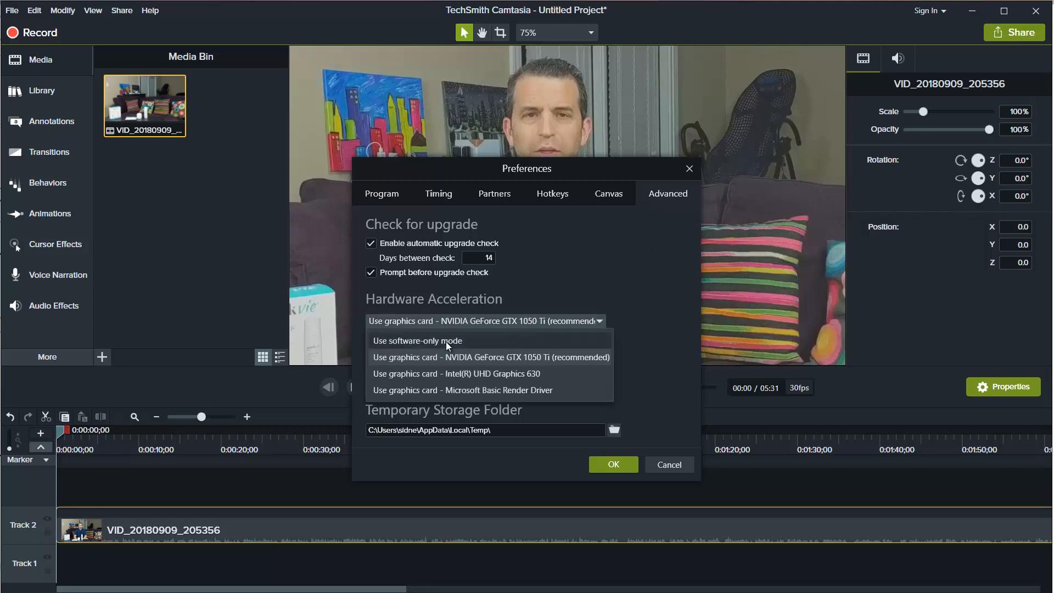
left_click(416, 341)
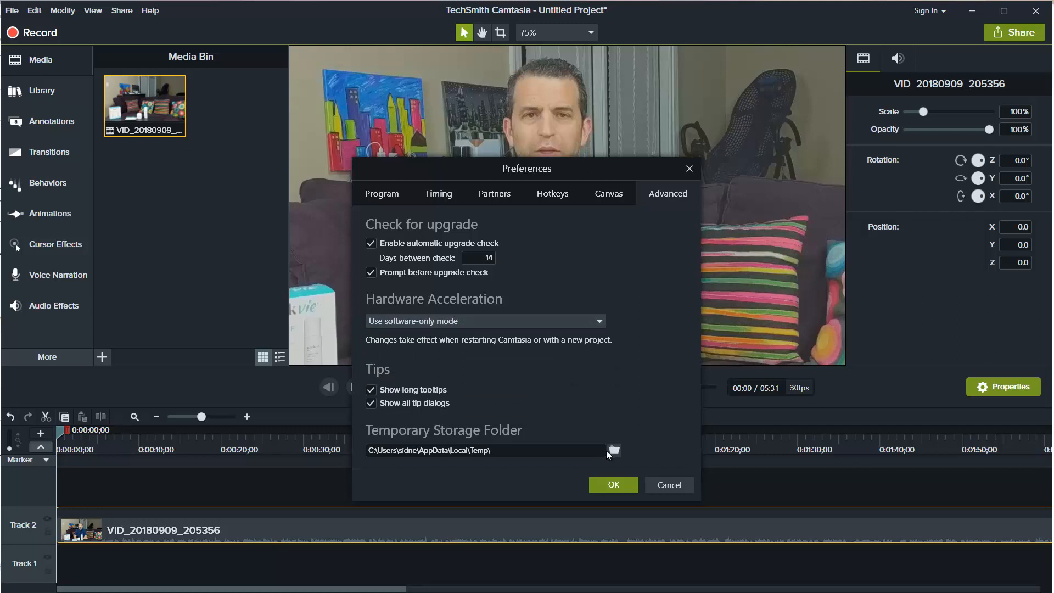
mouse_move(472, 350)
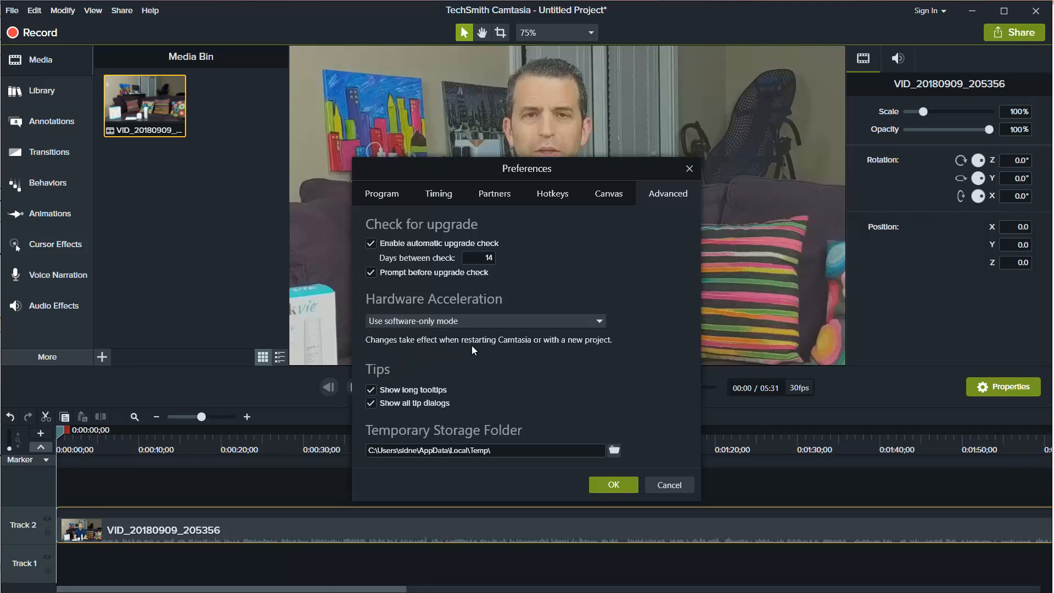
mouse_move(564, 351)
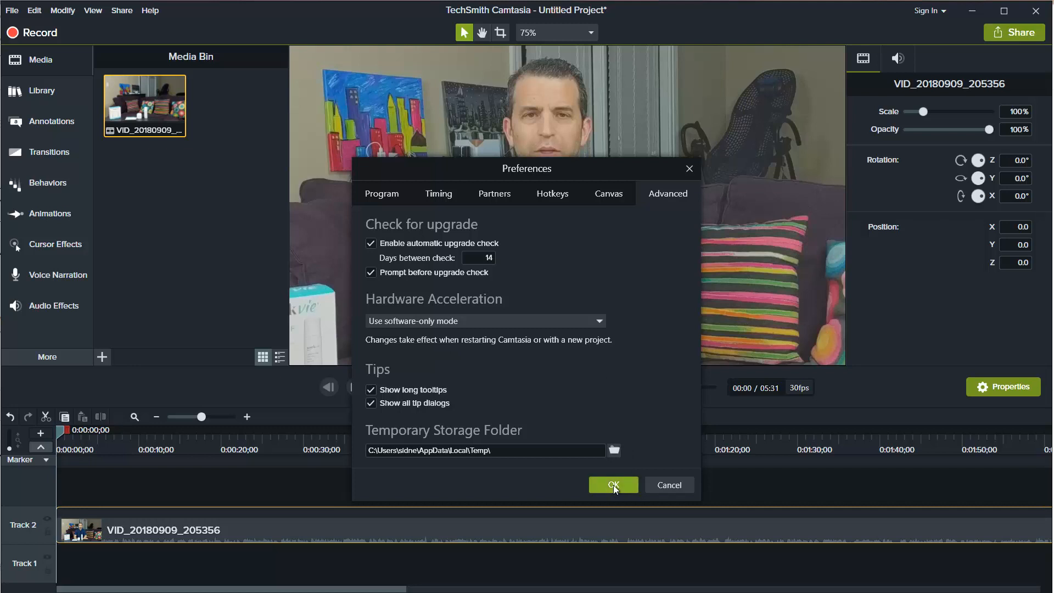
mouse_move(611, 494)
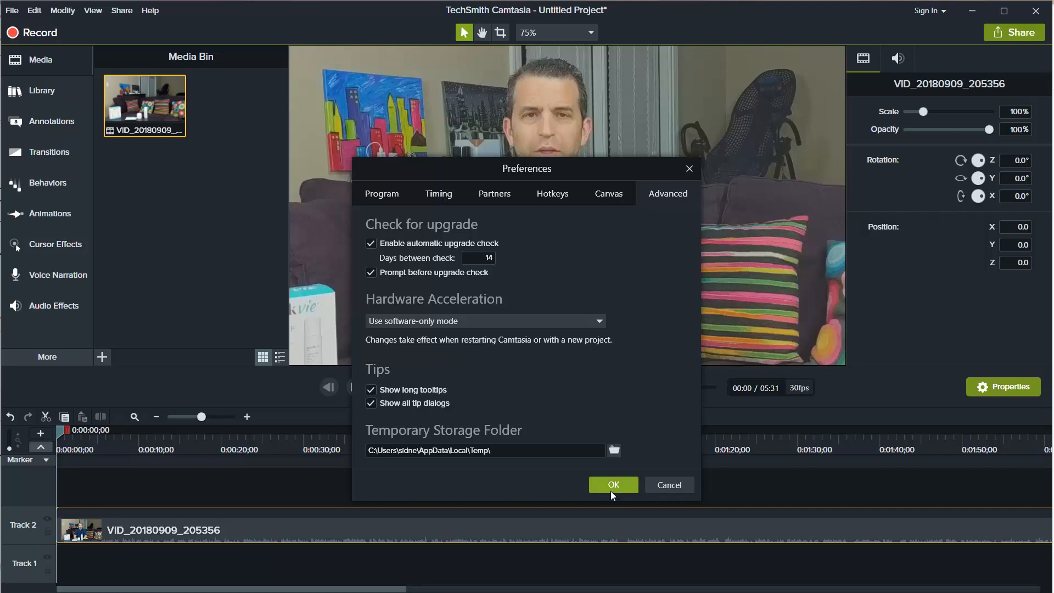
Confirm software-only mode, open a new project without saving, then play and pause the clip.
left_click(611, 484)
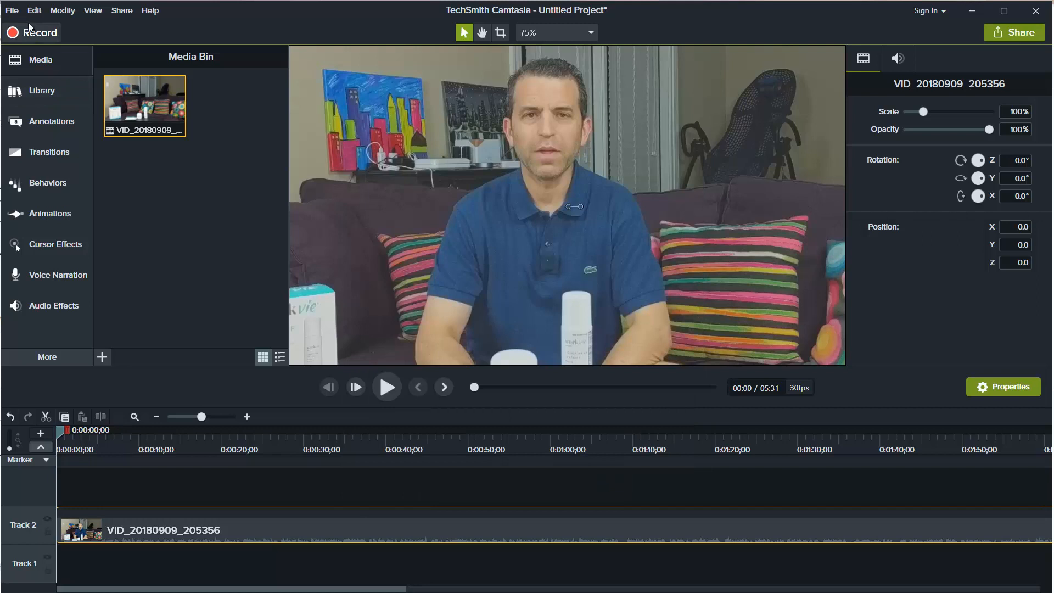
left_click(12, 10)
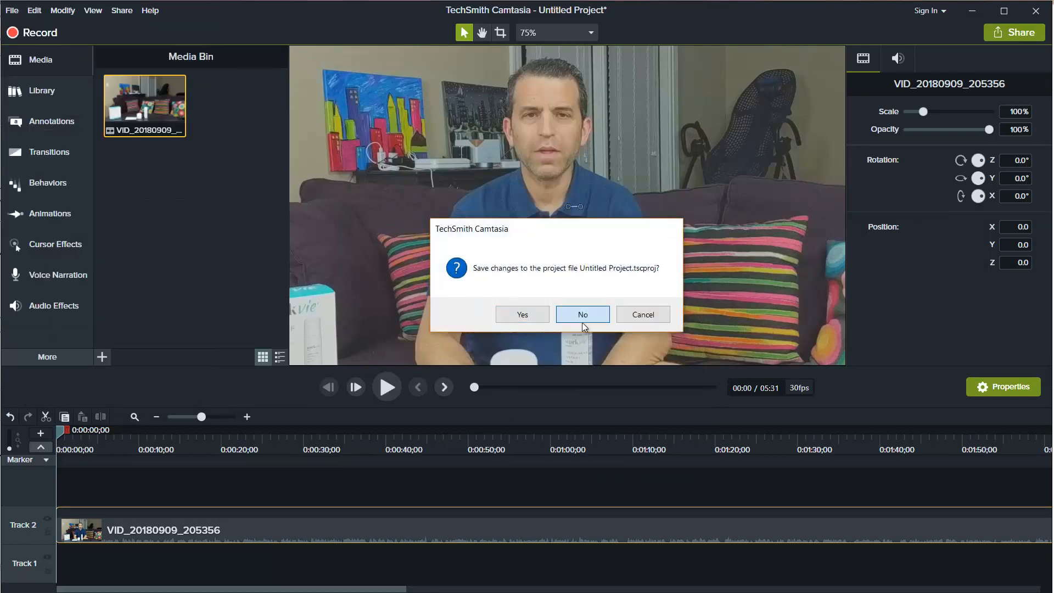
left_click(581, 314)
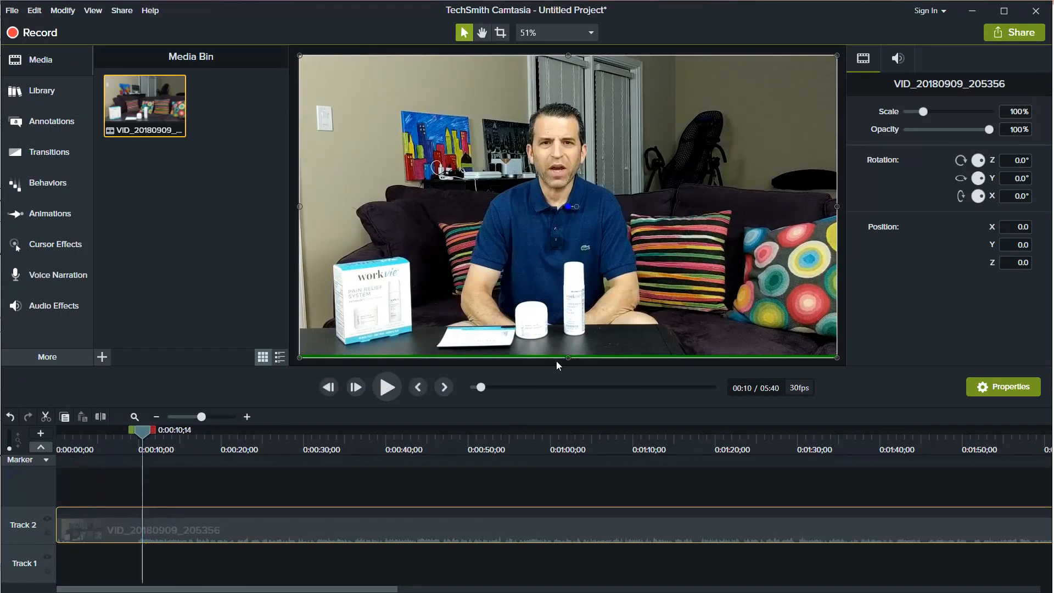
left_click(386, 387)
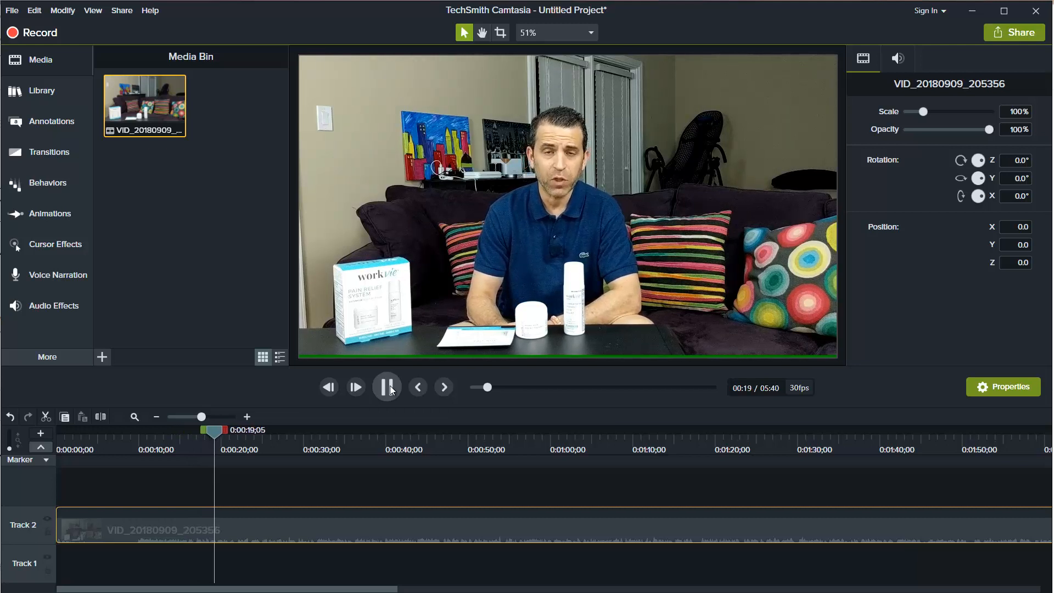
left_click(387, 386)
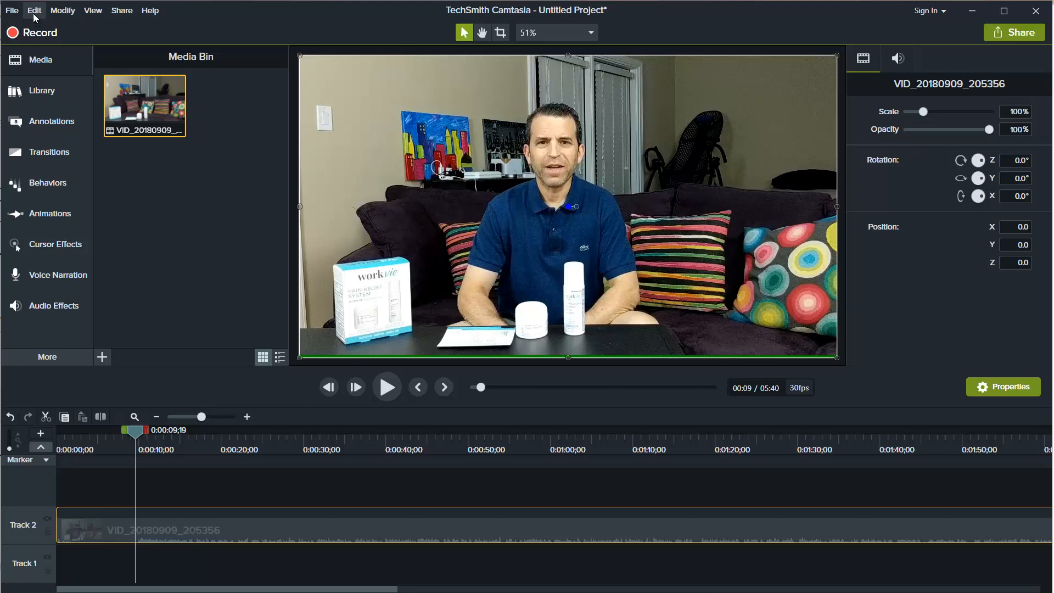
Change Hardware Acceleration in Advanced preferences to a dedicated graphics card.
left_click(33, 10)
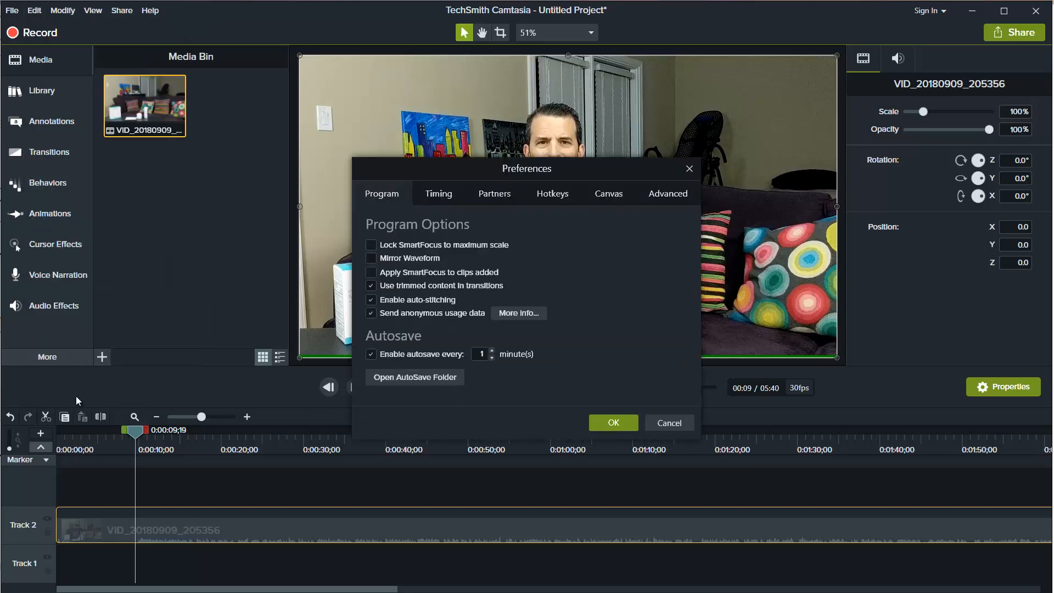
left_click(667, 193)
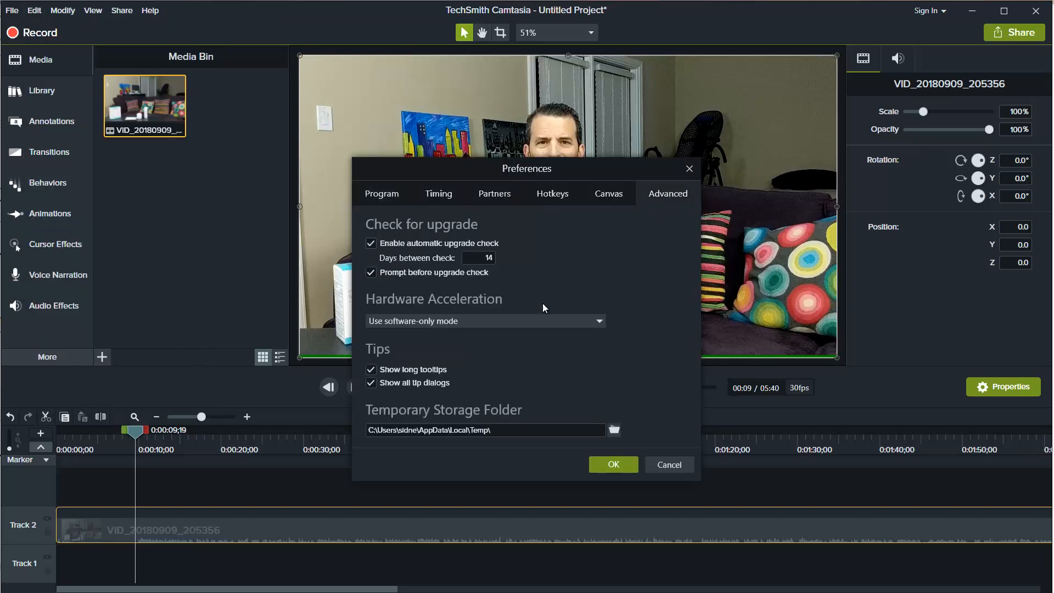
left_click(596, 320)
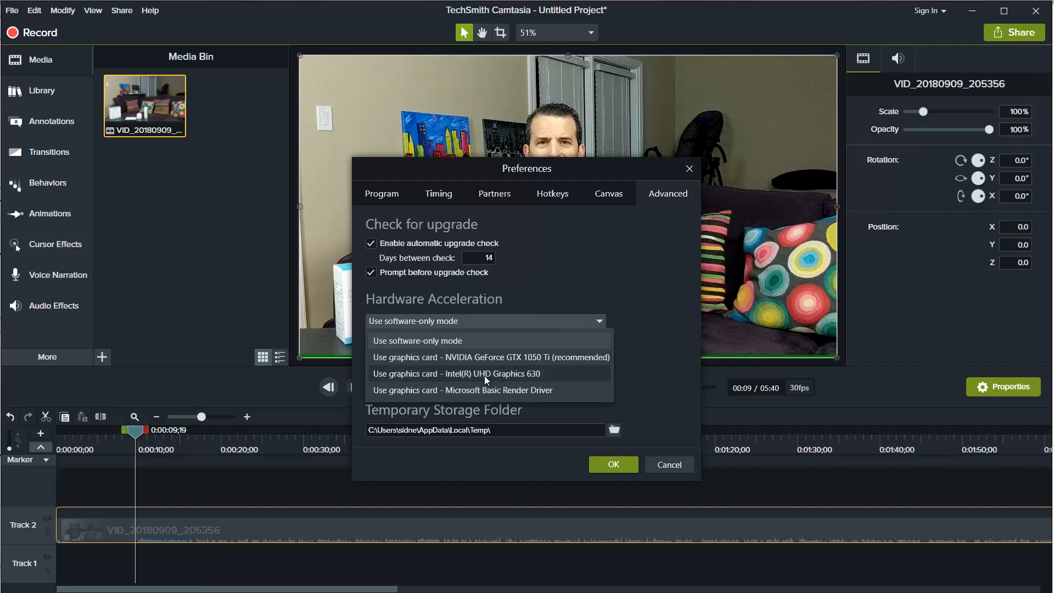
left_click(457, 374)
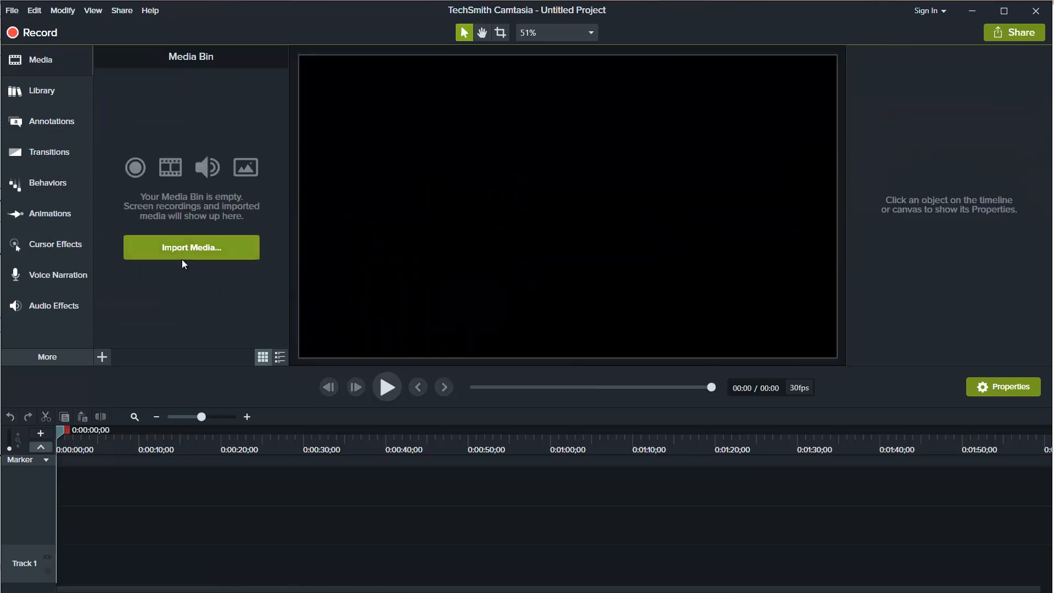
Import the video clip into the empty project and start playing it.
left_click(191, 247)
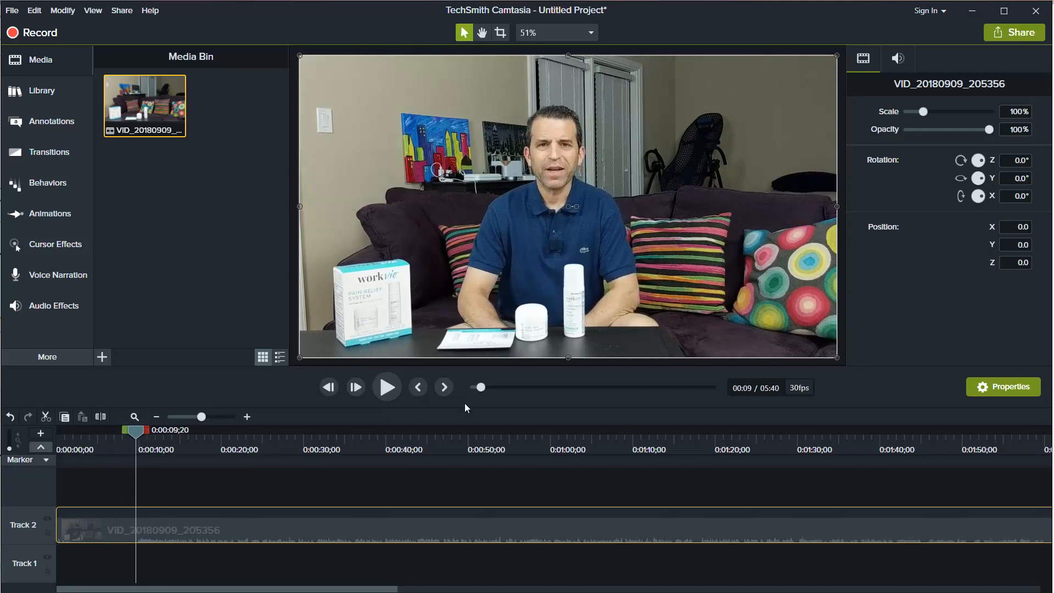
left_click(386, 387)
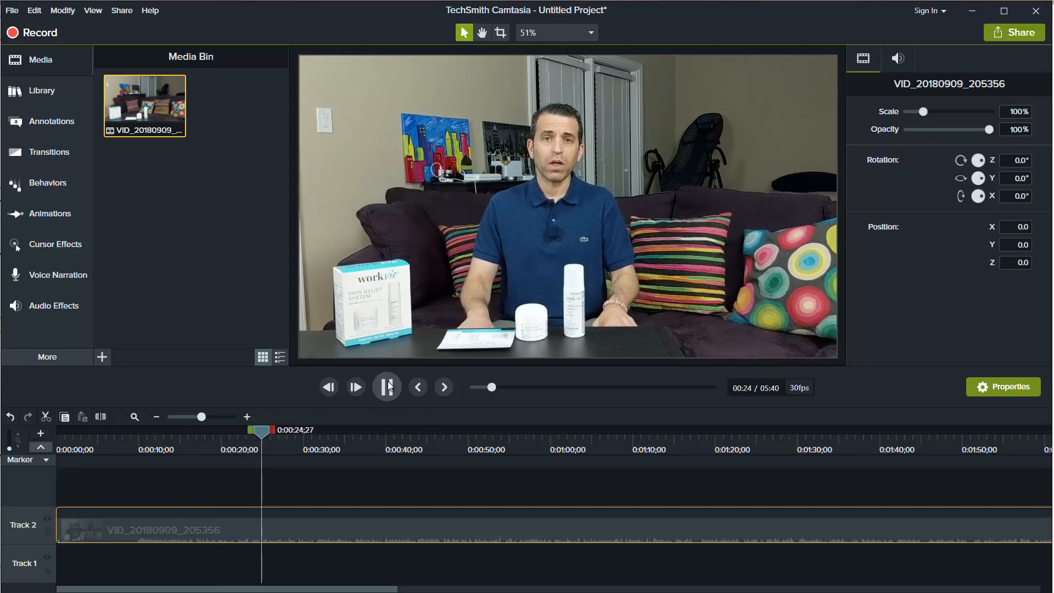
Play the re-imported clip, then pause it at about 28 seconds.
left_click(386, 386)
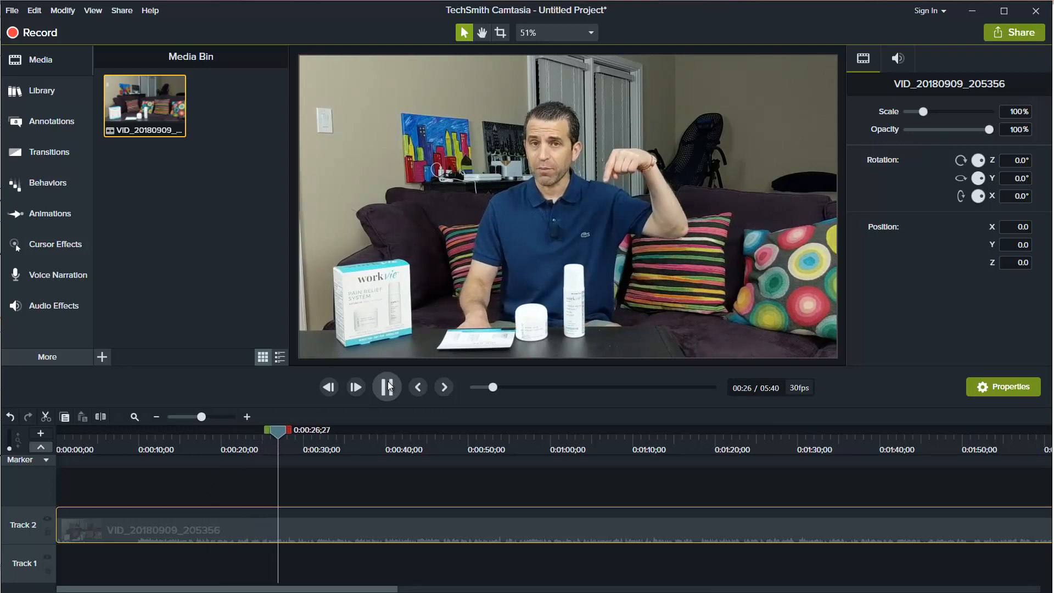
left_click(387, 387)
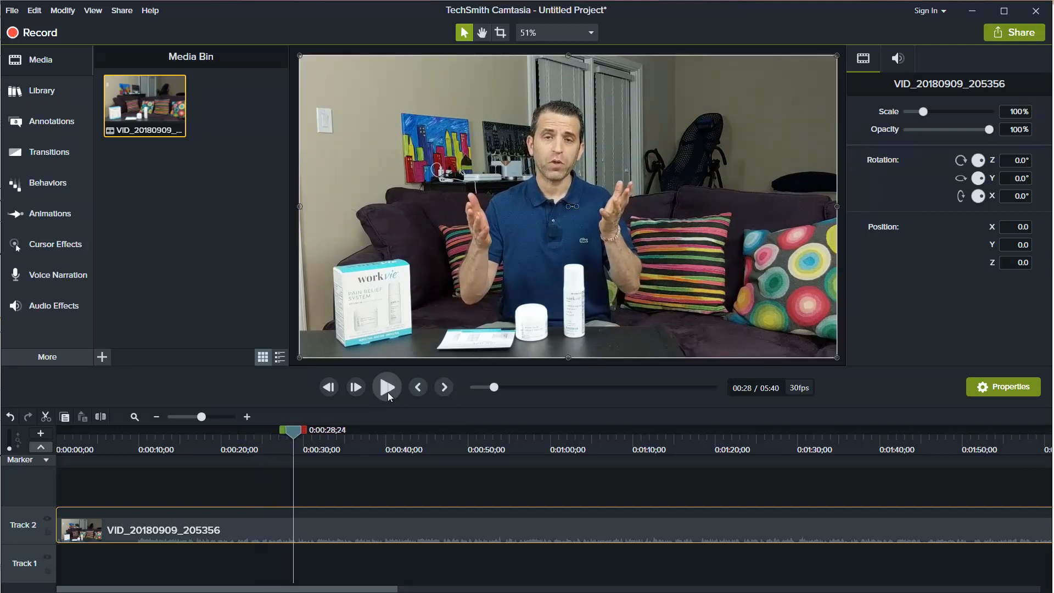